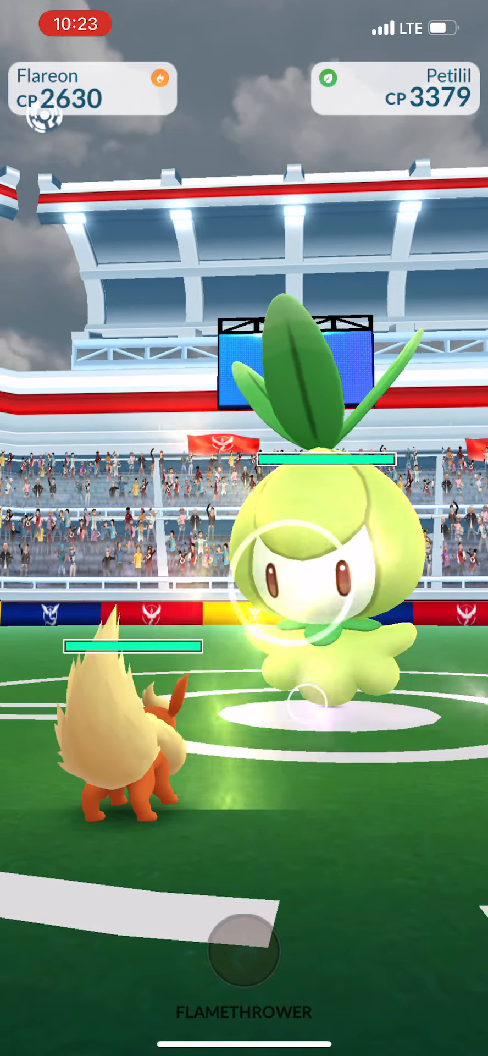
Step: Attack Petilil with Flareon until it faints, landing the final hit for the Final Strike achievement
click(244, 964)
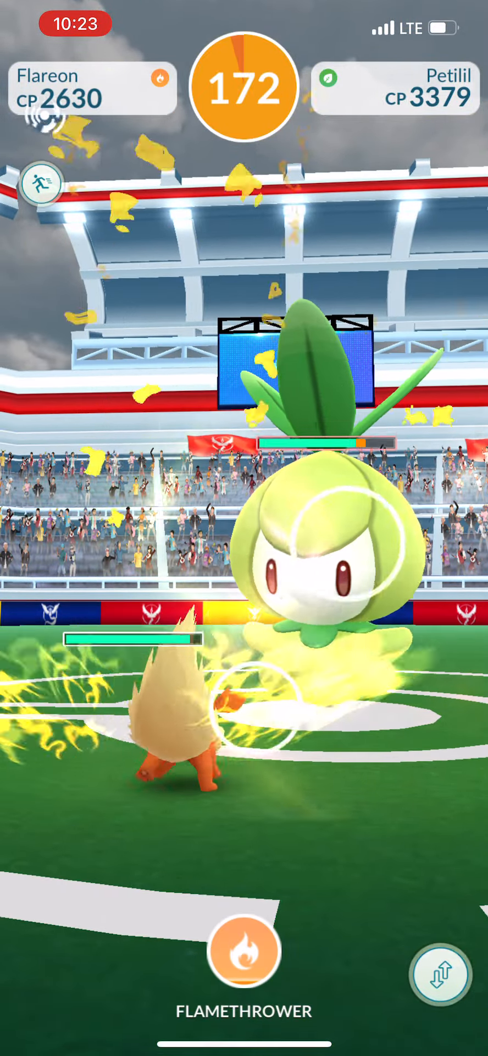
click(243, 952)
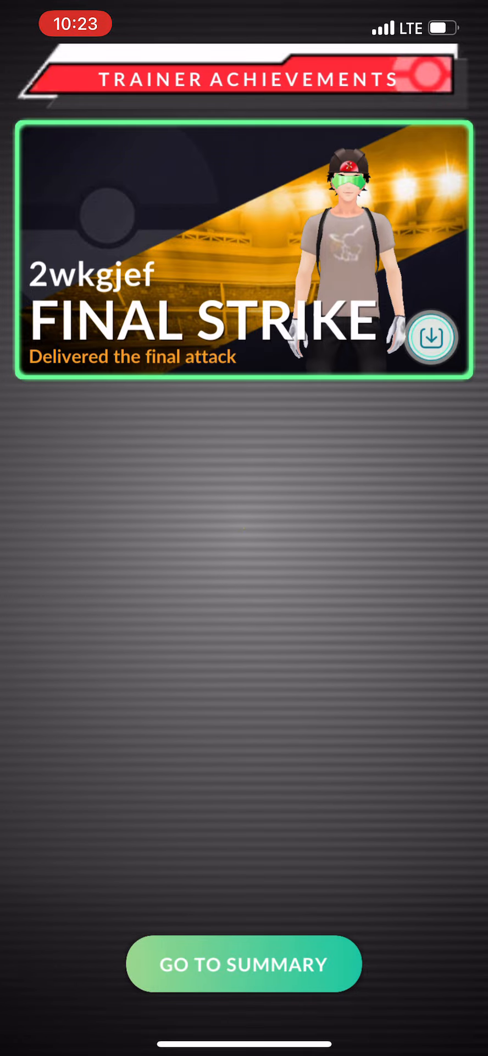
Step: Advance through the raid summary and begin the CP 562 Petilil catch encounter
click(244, 964)
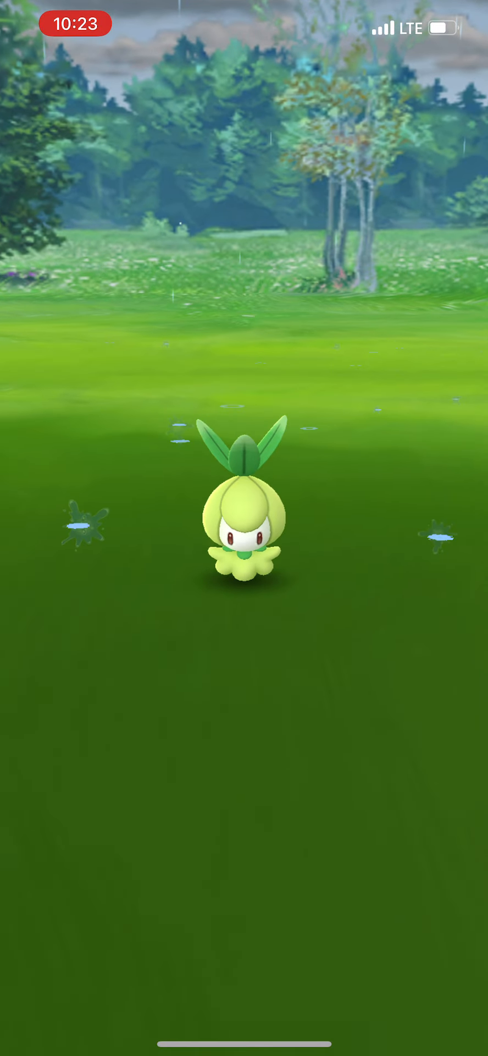
click(244, 539)
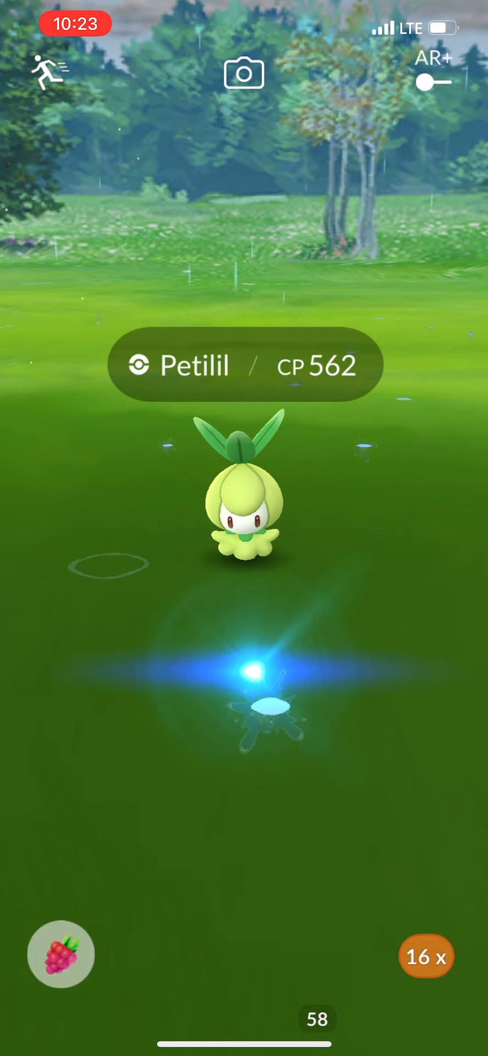